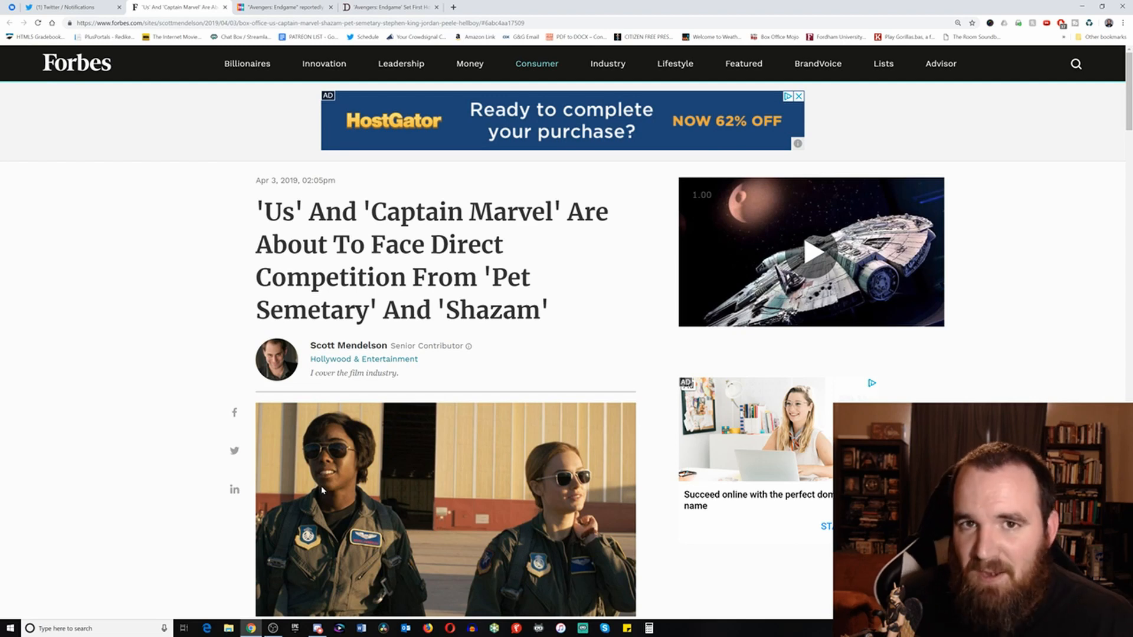
- Scroll the Forbes article past the headline to the Captain Marvel photo and opening paragraph
{"action": "scroll", "scroll_direction": "down", "scroll_amount": 3}
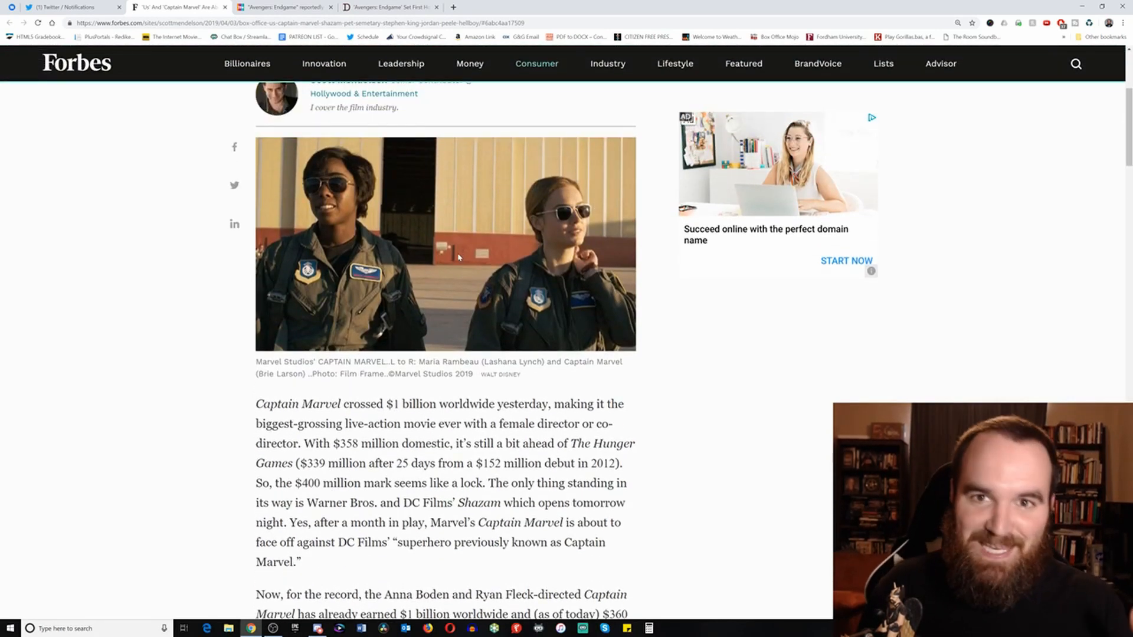
- Scroll to Captain Marvel's $1 billion worldwide and $360 million domestic earnings paragraph
{"action": "scroll", "scroll_direction": "up", "scroll_amount": 3}
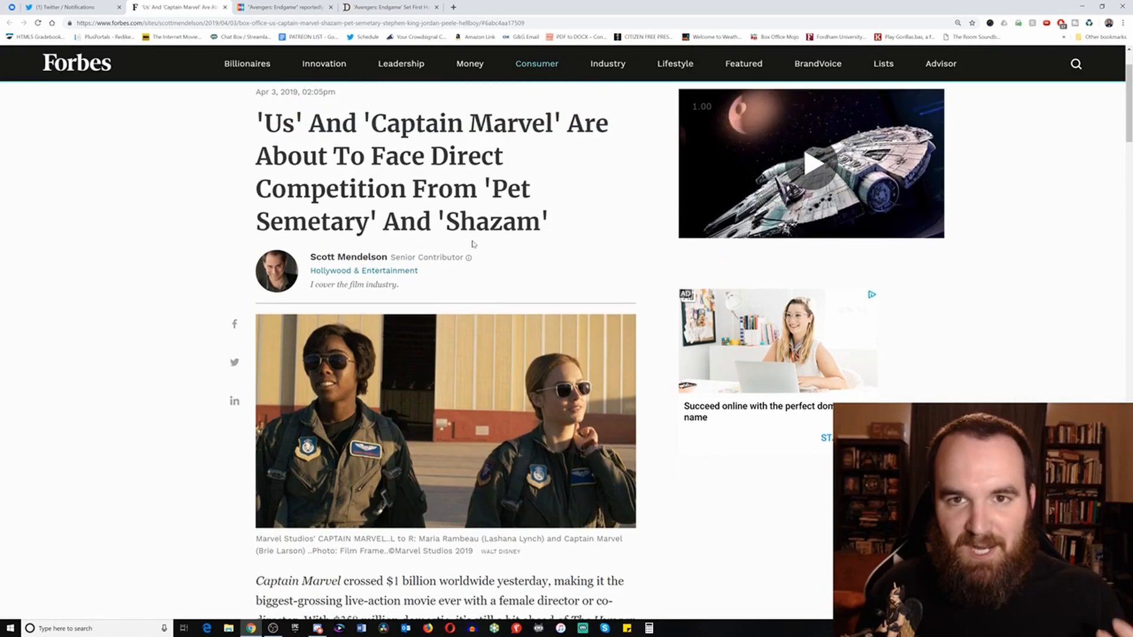
{"action": "scroll", "scroll_direction": "down", "scroll_amount": 3}
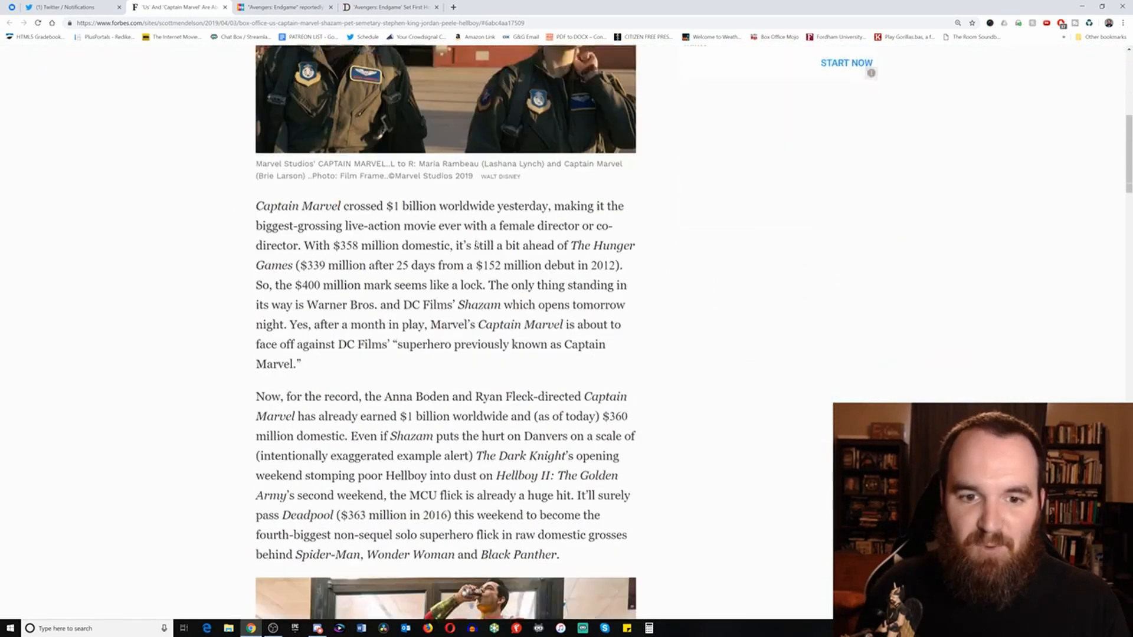
{"action": "scroll", "scroll_direction": "down", "scroll_amount": 3}
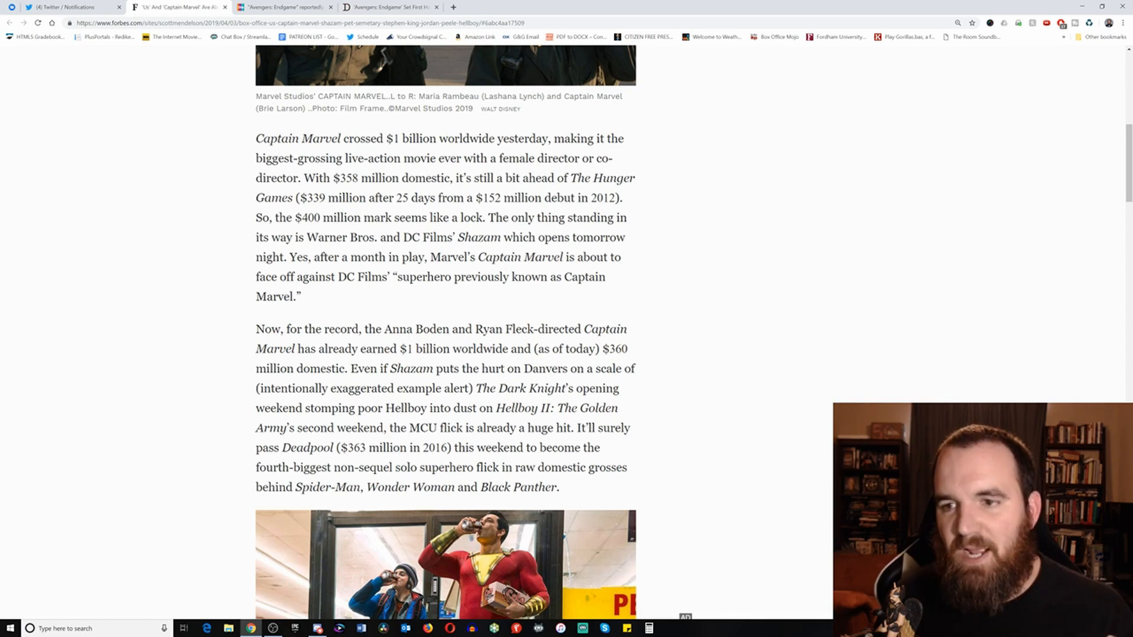
- Scroll down to the Shazam photo and its $90 million production cost paragraph
{"action": "scroll", "scroll_direction": "up", "scroll_amount": 3}
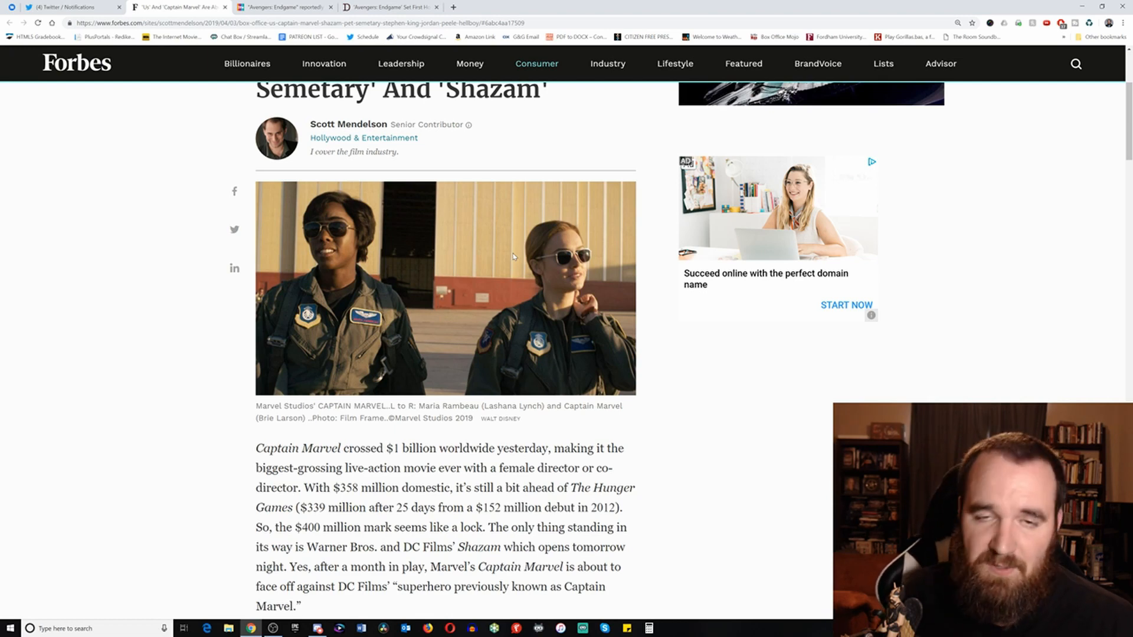
{"action": "scroll", "scroll_direction": "down", "scroll_amount": 3}
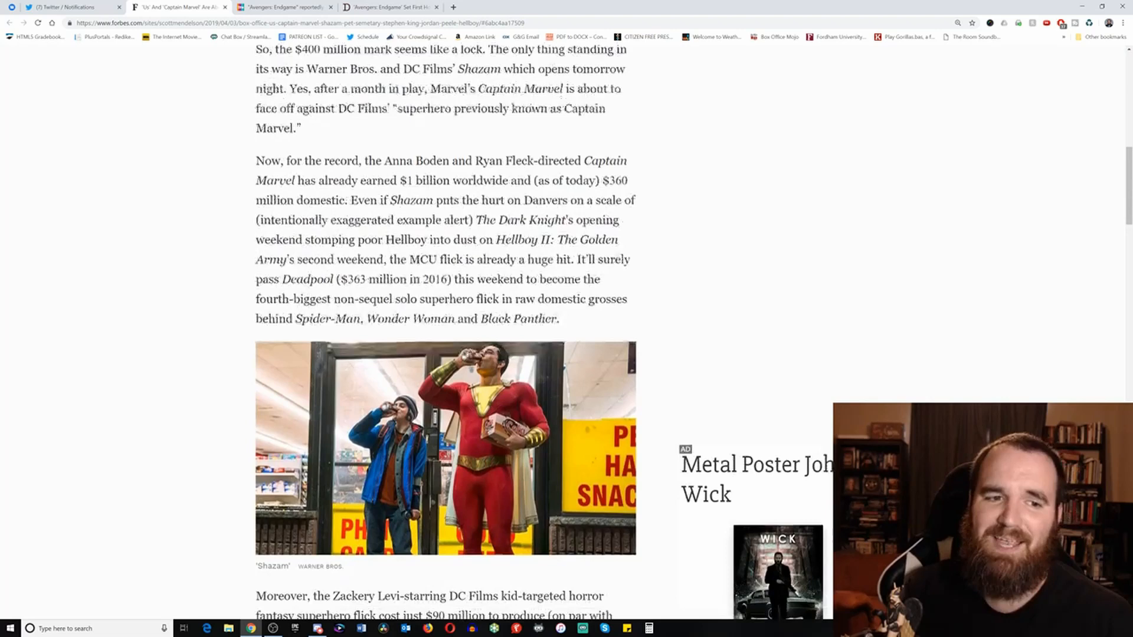
{"action": "scroll", "scroll_direction": "down", "scroll_amount": 3}
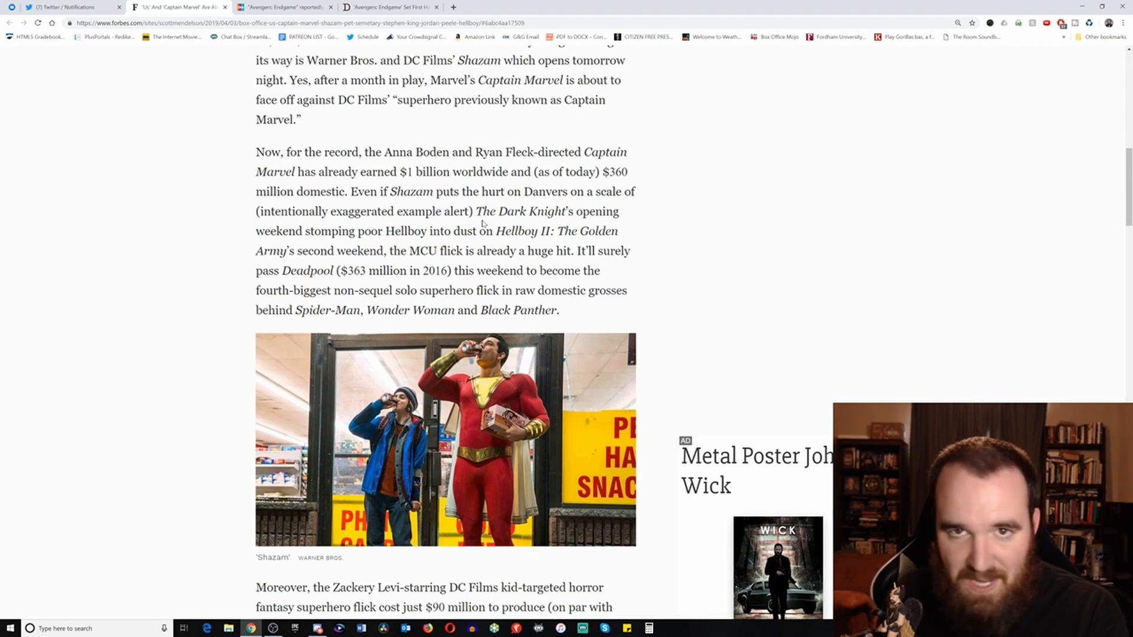
- Read further down the Forbes article before reaching the Inside the Magic Endgame $800 million article
{"action": "scroll", "scroll_direction": "down", "scroll_amount": 3}
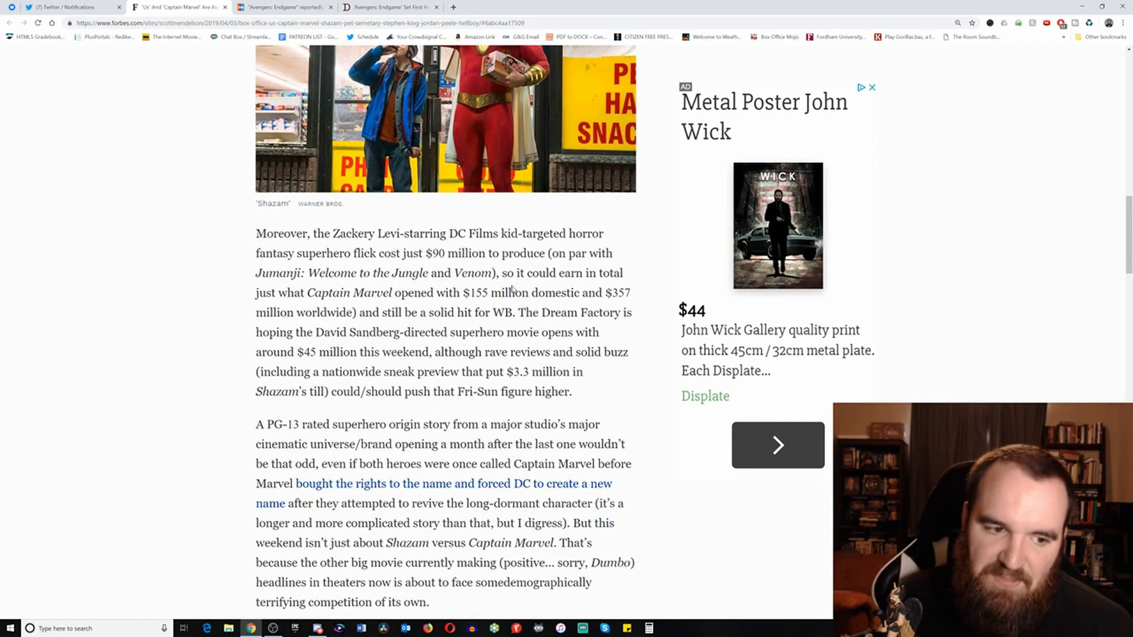
{"action": "left_click_drag", "start_coordinate": [303, 351], "coordinate": [397, 351]}
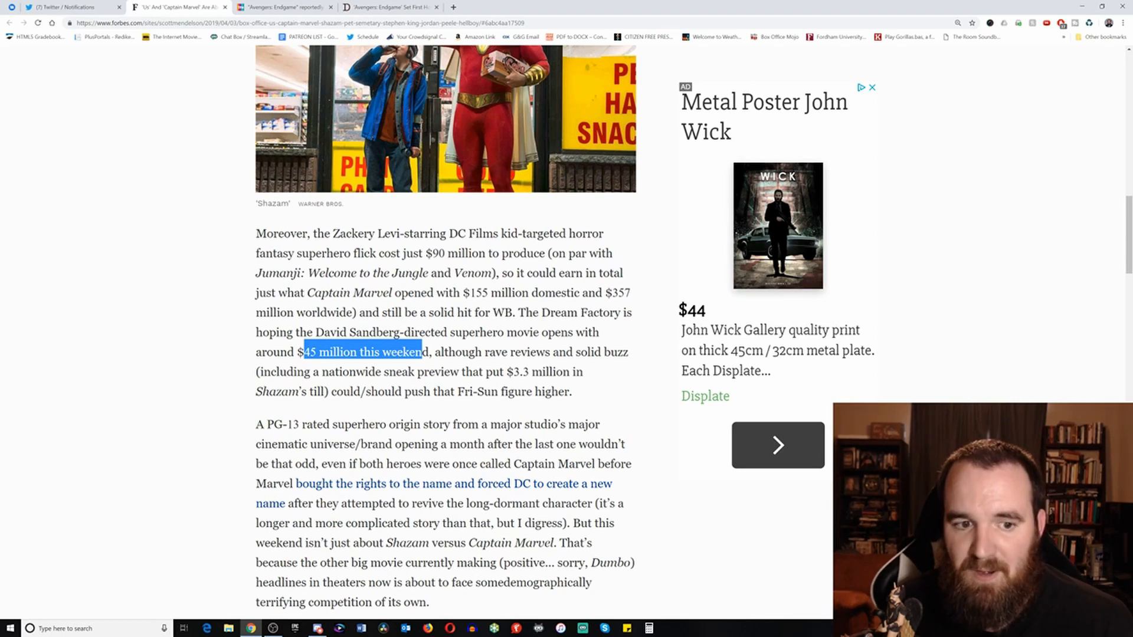
{"action": "scroll", "scroll_direction": "down", "scroll_amount": 3}
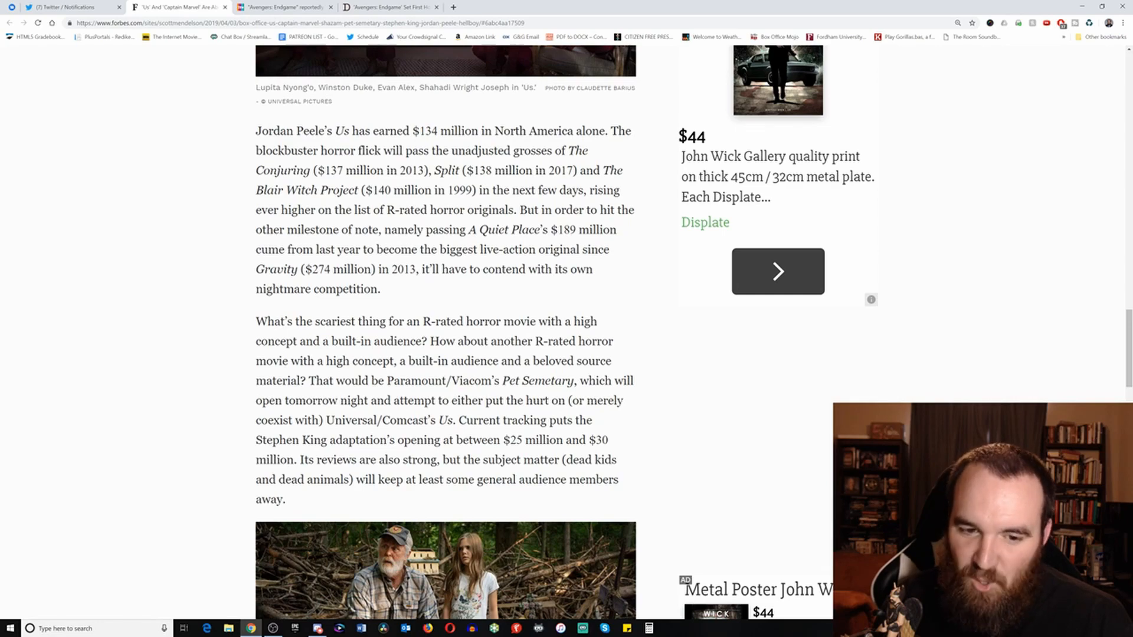
{"action": "scroll", "scroll_direction": "down", "scroll_amount": 3}
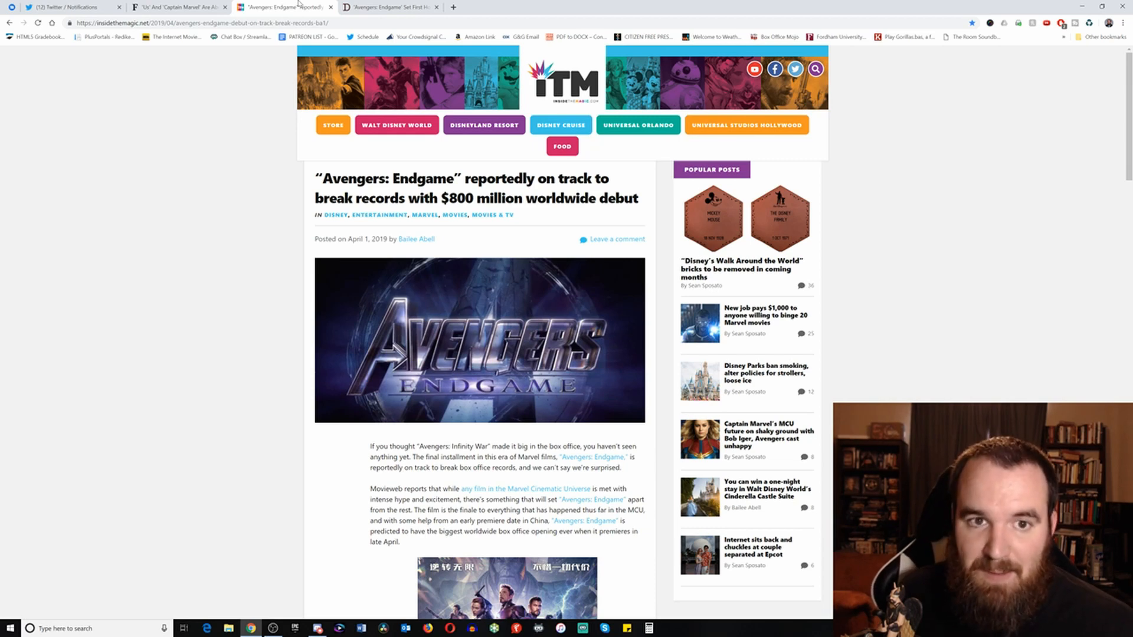
- Switch to the Deadline tab on Avengers: Endgame's first-day presales record
{"action": "left_click", "coordinate": [390, 6]}
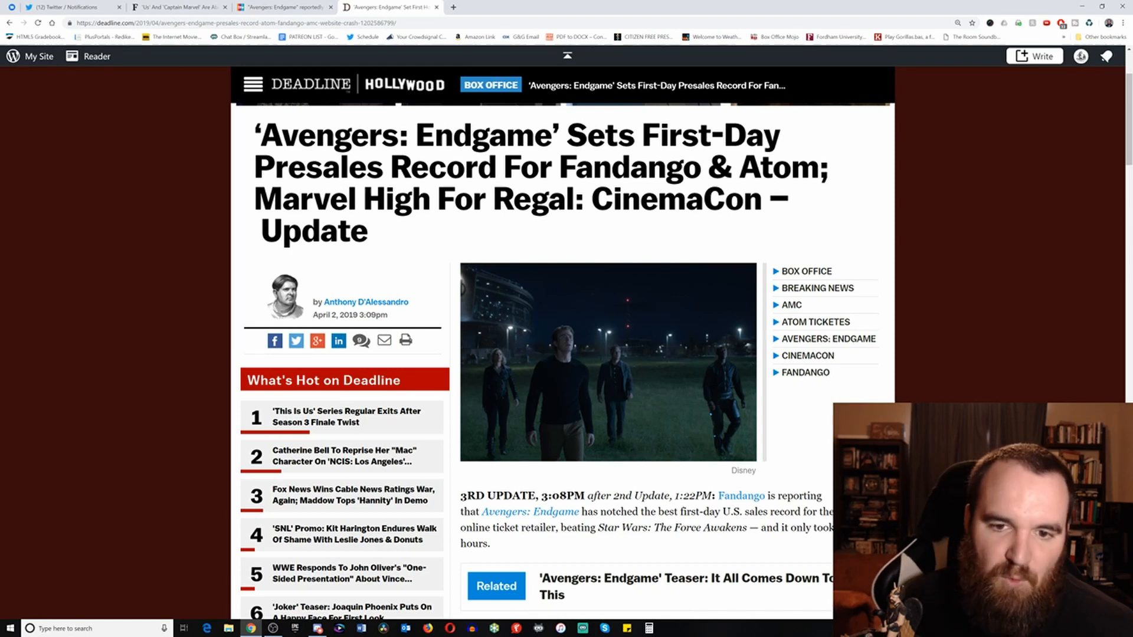
- Skim the Deadline presales list, then return to the Inside the Magic Endgame article
{"action": "scroll", "scroll_direction": "down", "scroll_amount": 3}
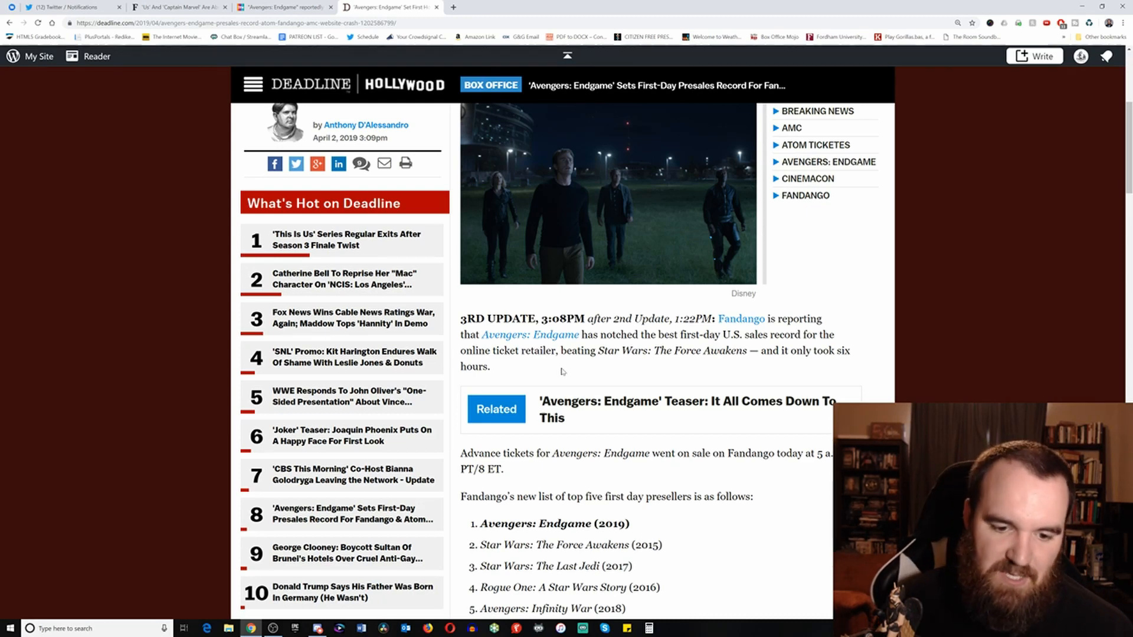
{"action": "scroll", "scroll_direction": "down", "scroll_amount": 3}
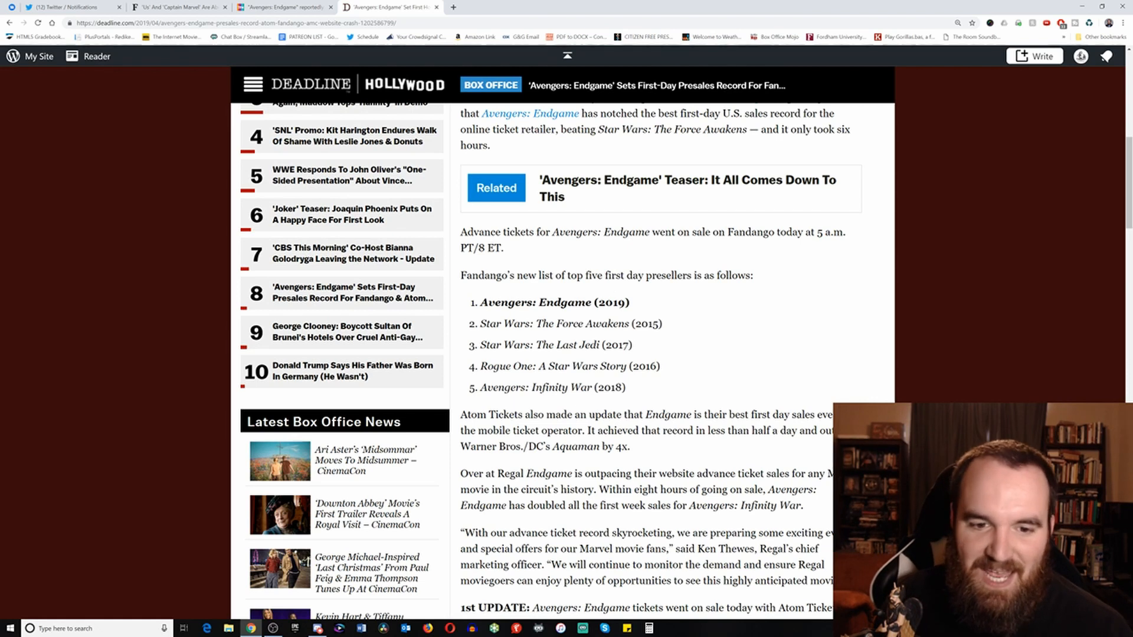
{"action": "mouse_move", "coordinate": [634, 292]}
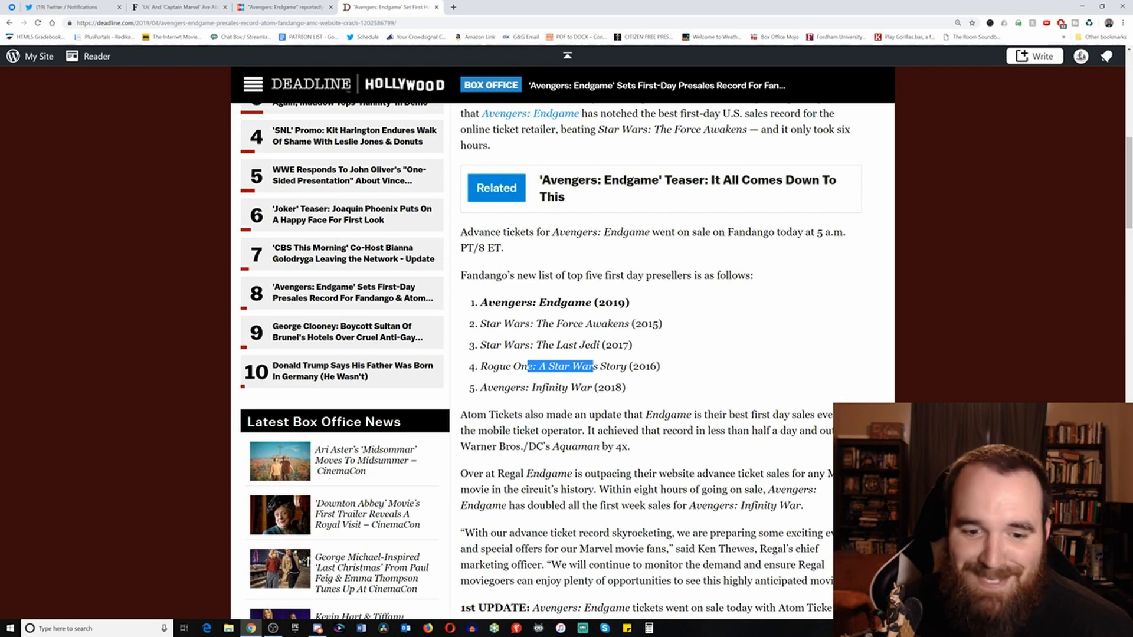
{"action": "scroll", "scroll_direction": "down", "scroll_amount": 3}
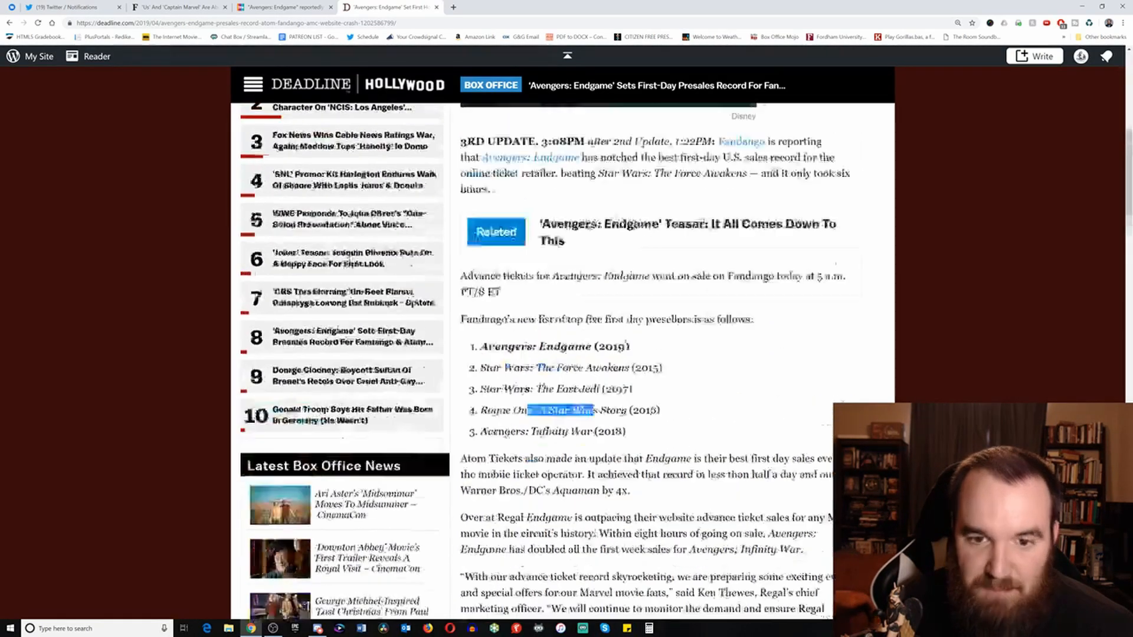
{"action": "scroll", "scroll_direction": "up", "scroll_amount": 3}
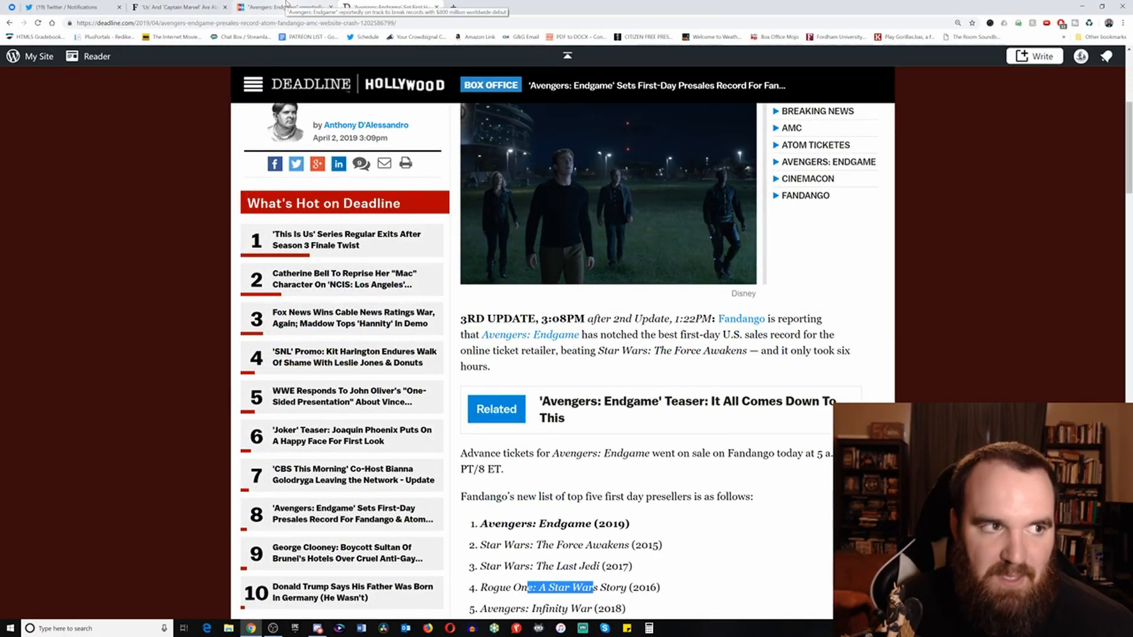
{"action": "left_click", "coordinate": [282, 7]}
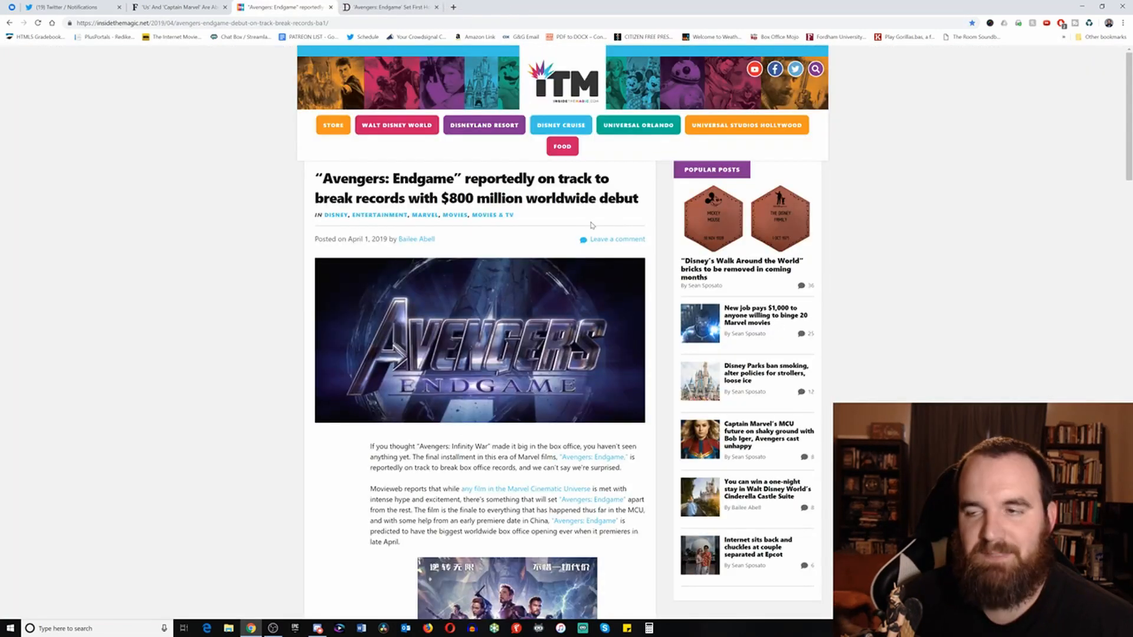